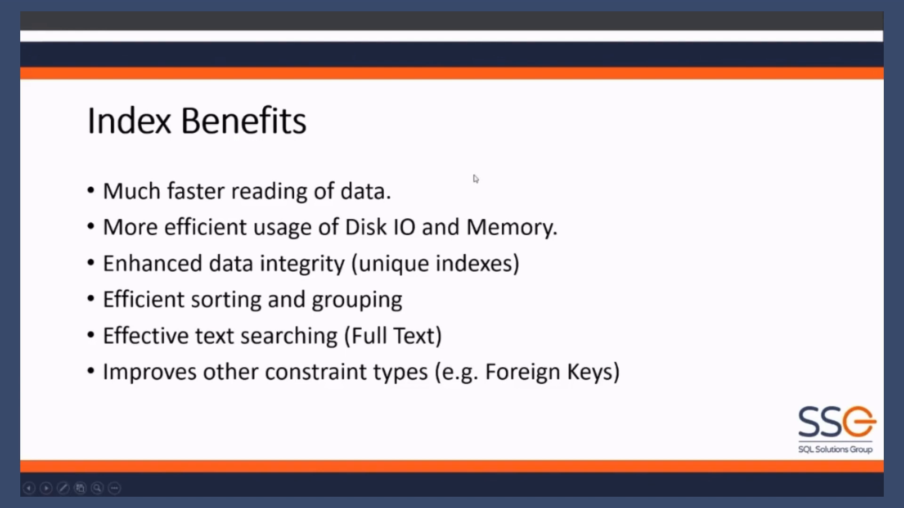
Advance the slideshow from Index Benefits to the Index Disadvantages slide
key("Right")
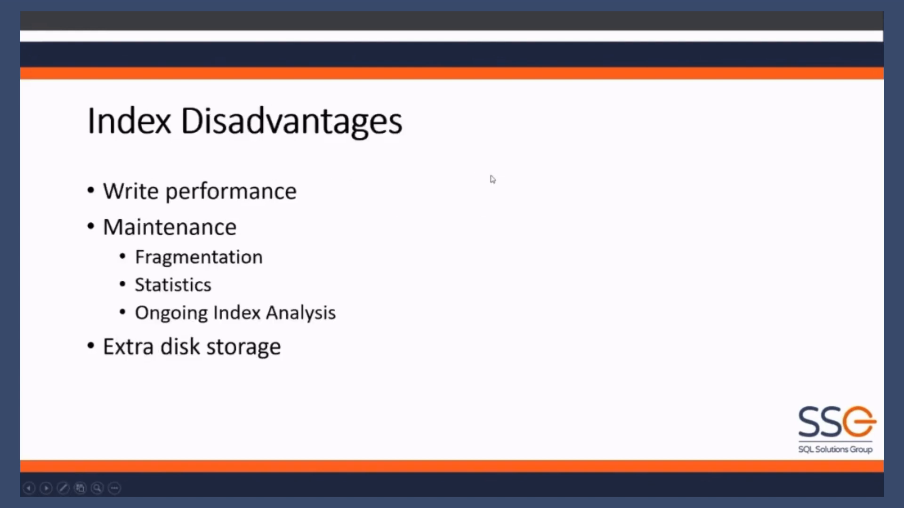